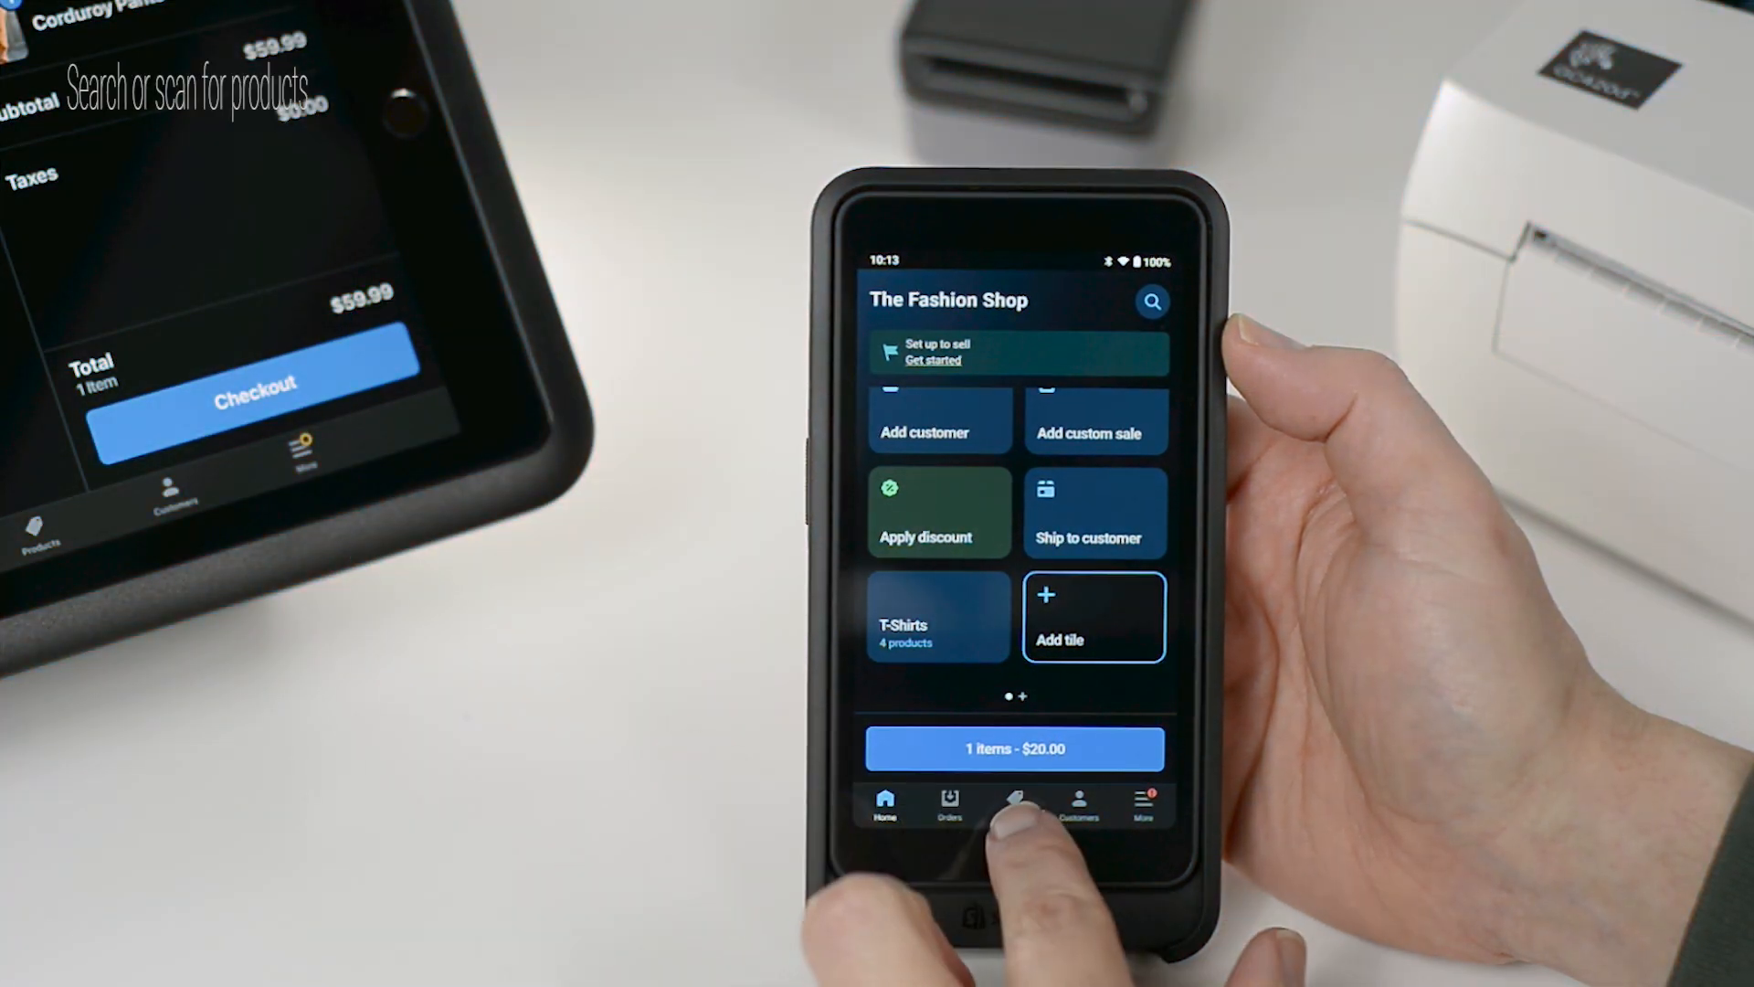
- Add a product to the cart so it holds one item totalling $20.00
left_click(886, 804)
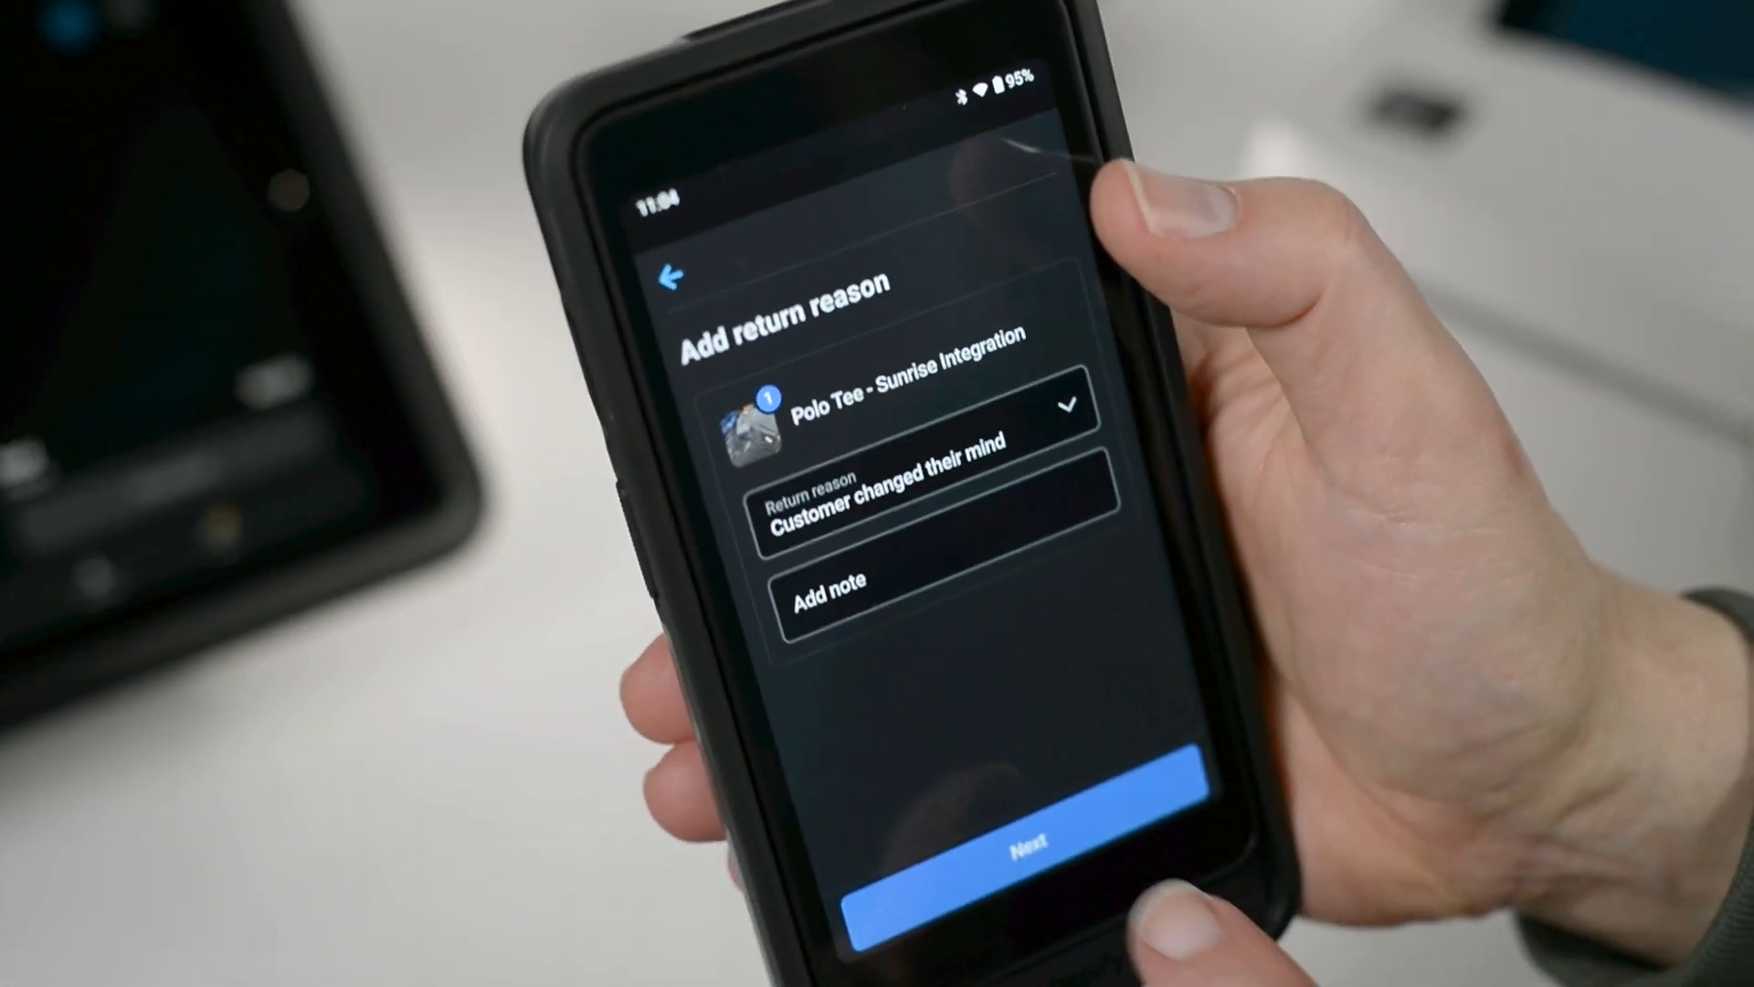
- Set the return reason for the Polo Tee - Sunrise Integration to Customer changed their mind
left_click(1027, 864)
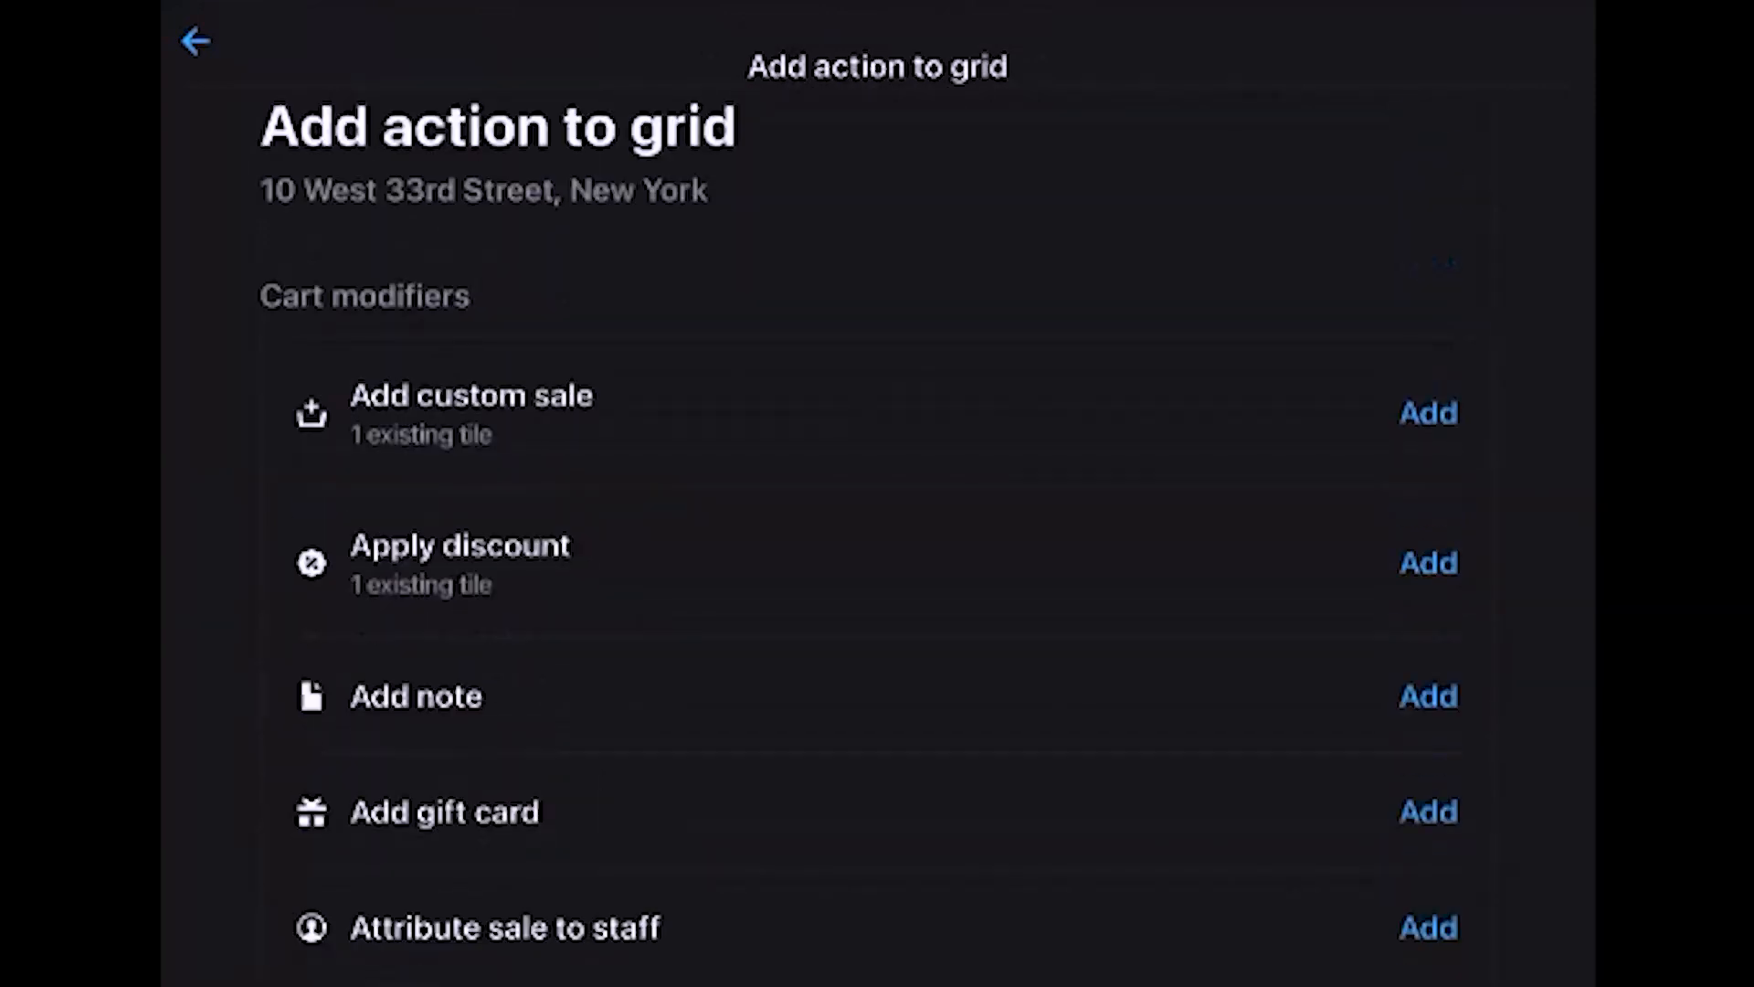
- Review the Add tile list and confirm Stocky is the only available app tile
left_click(195, 40)
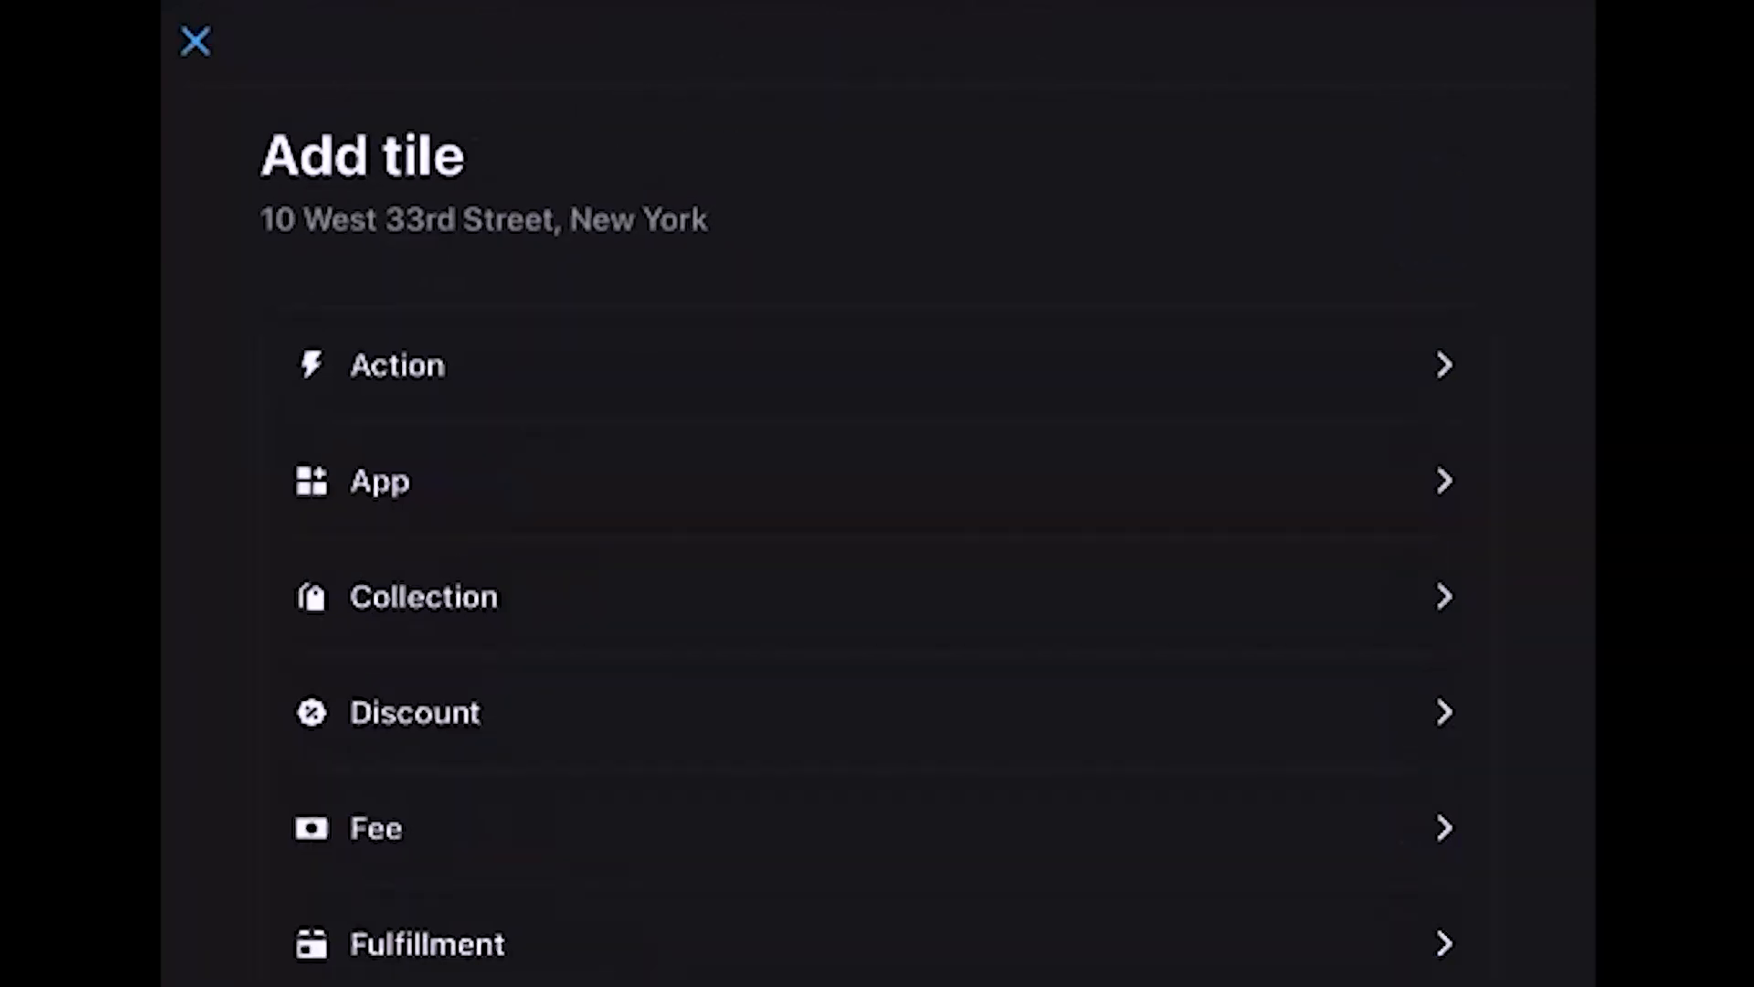
scroll("down", 3)
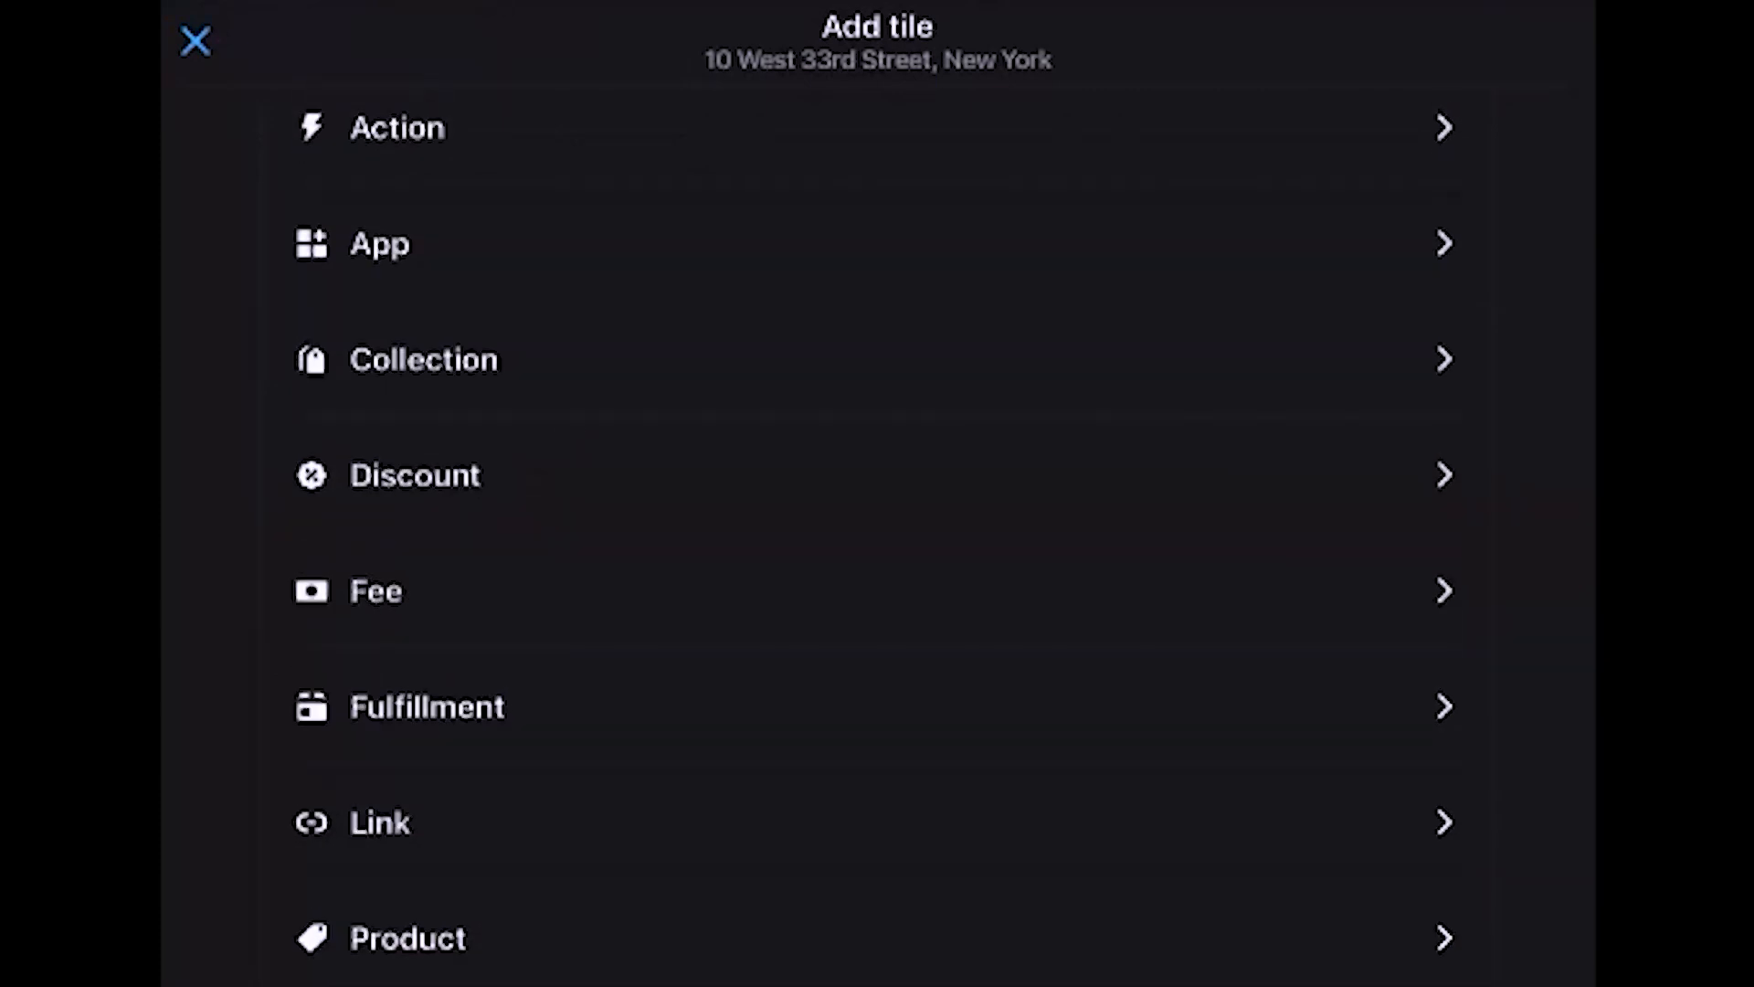
scroll("down", 3)
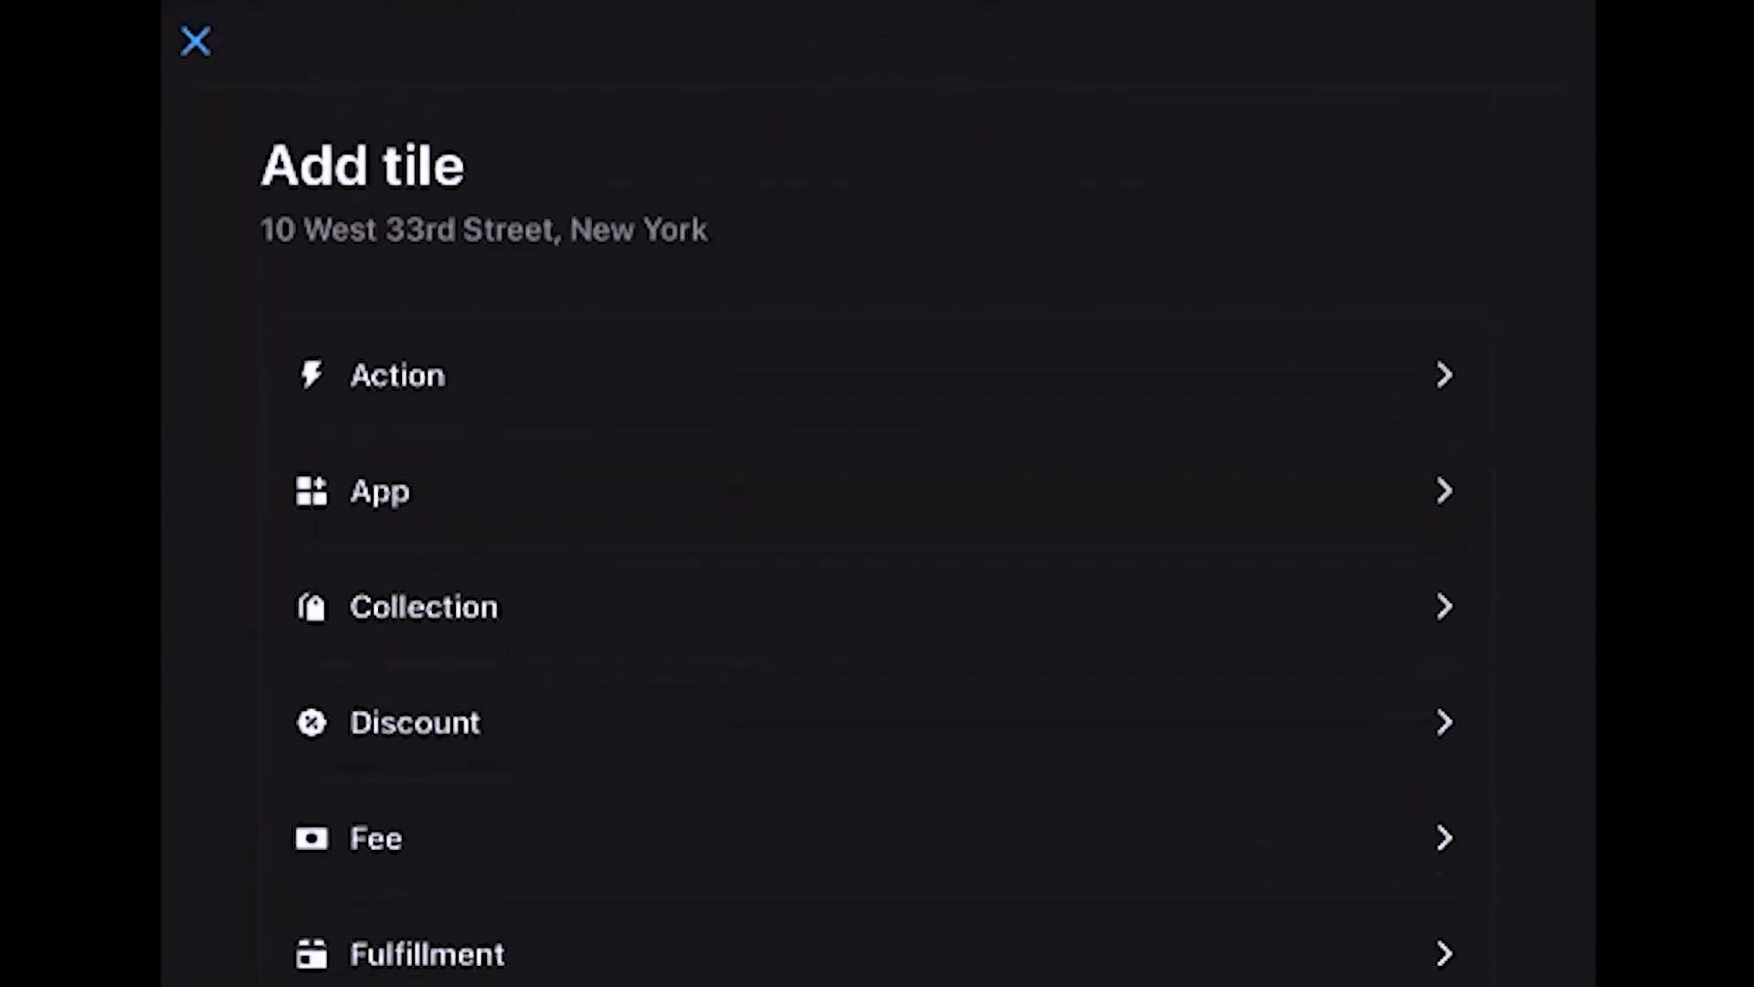
left_click(380, 490)
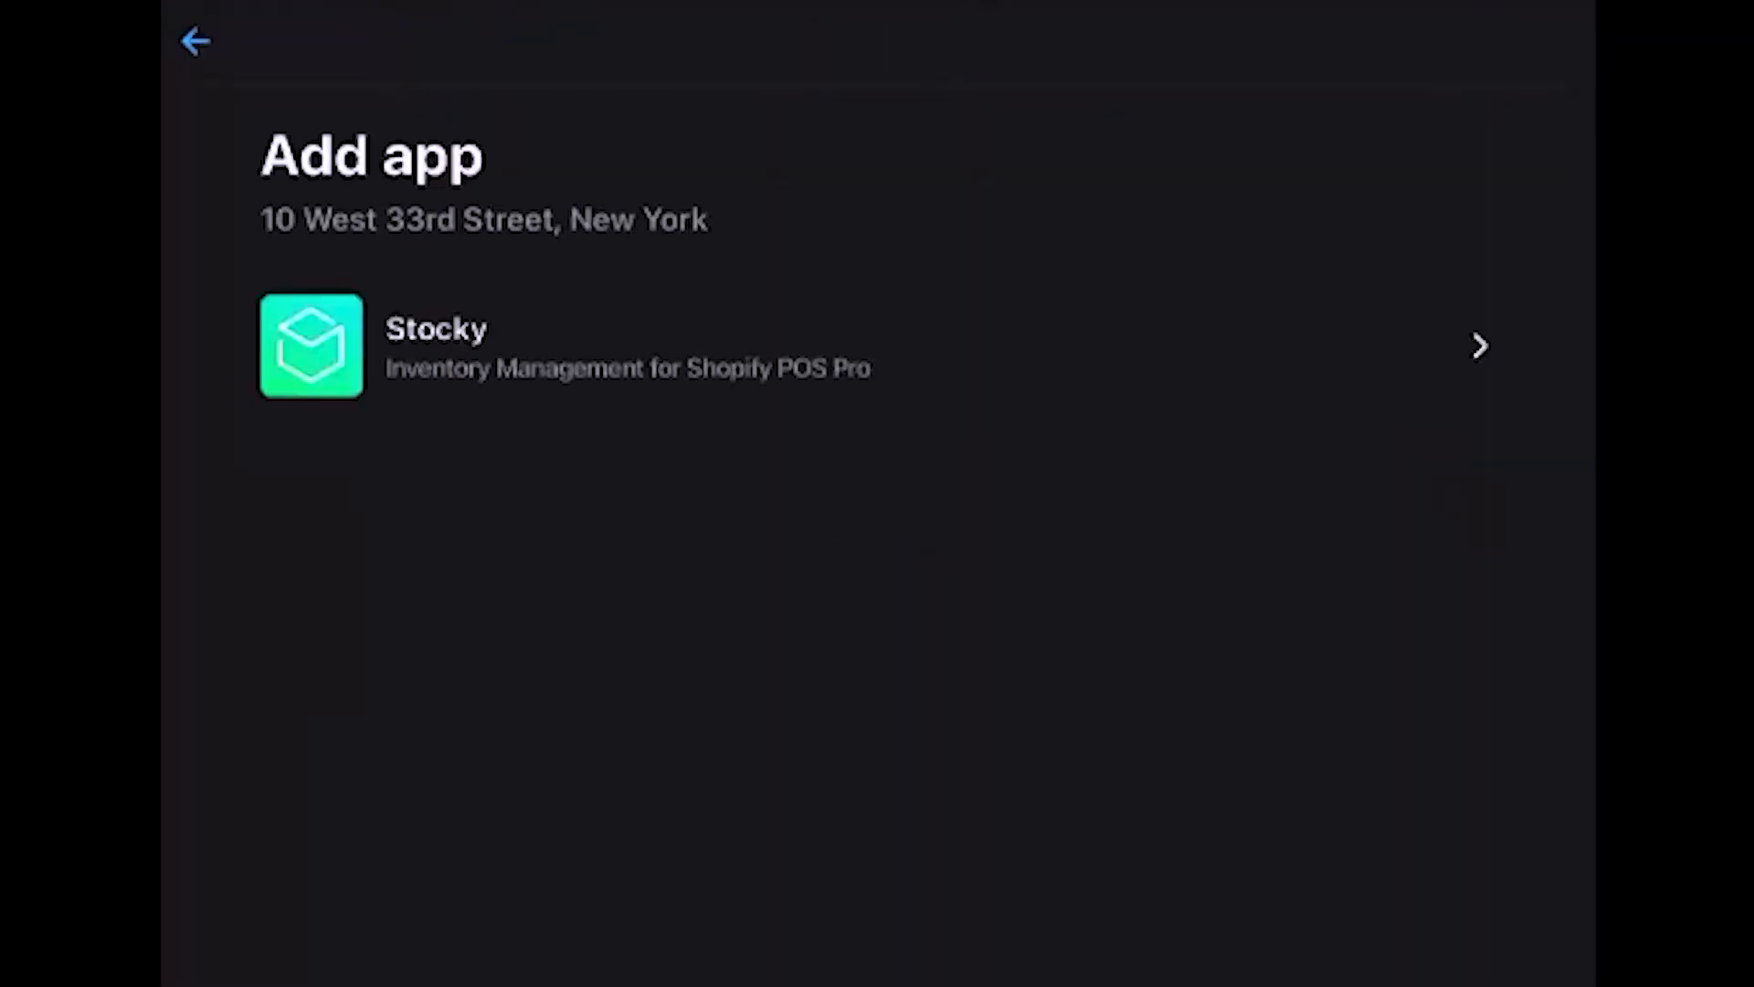
left_click(196, 41)
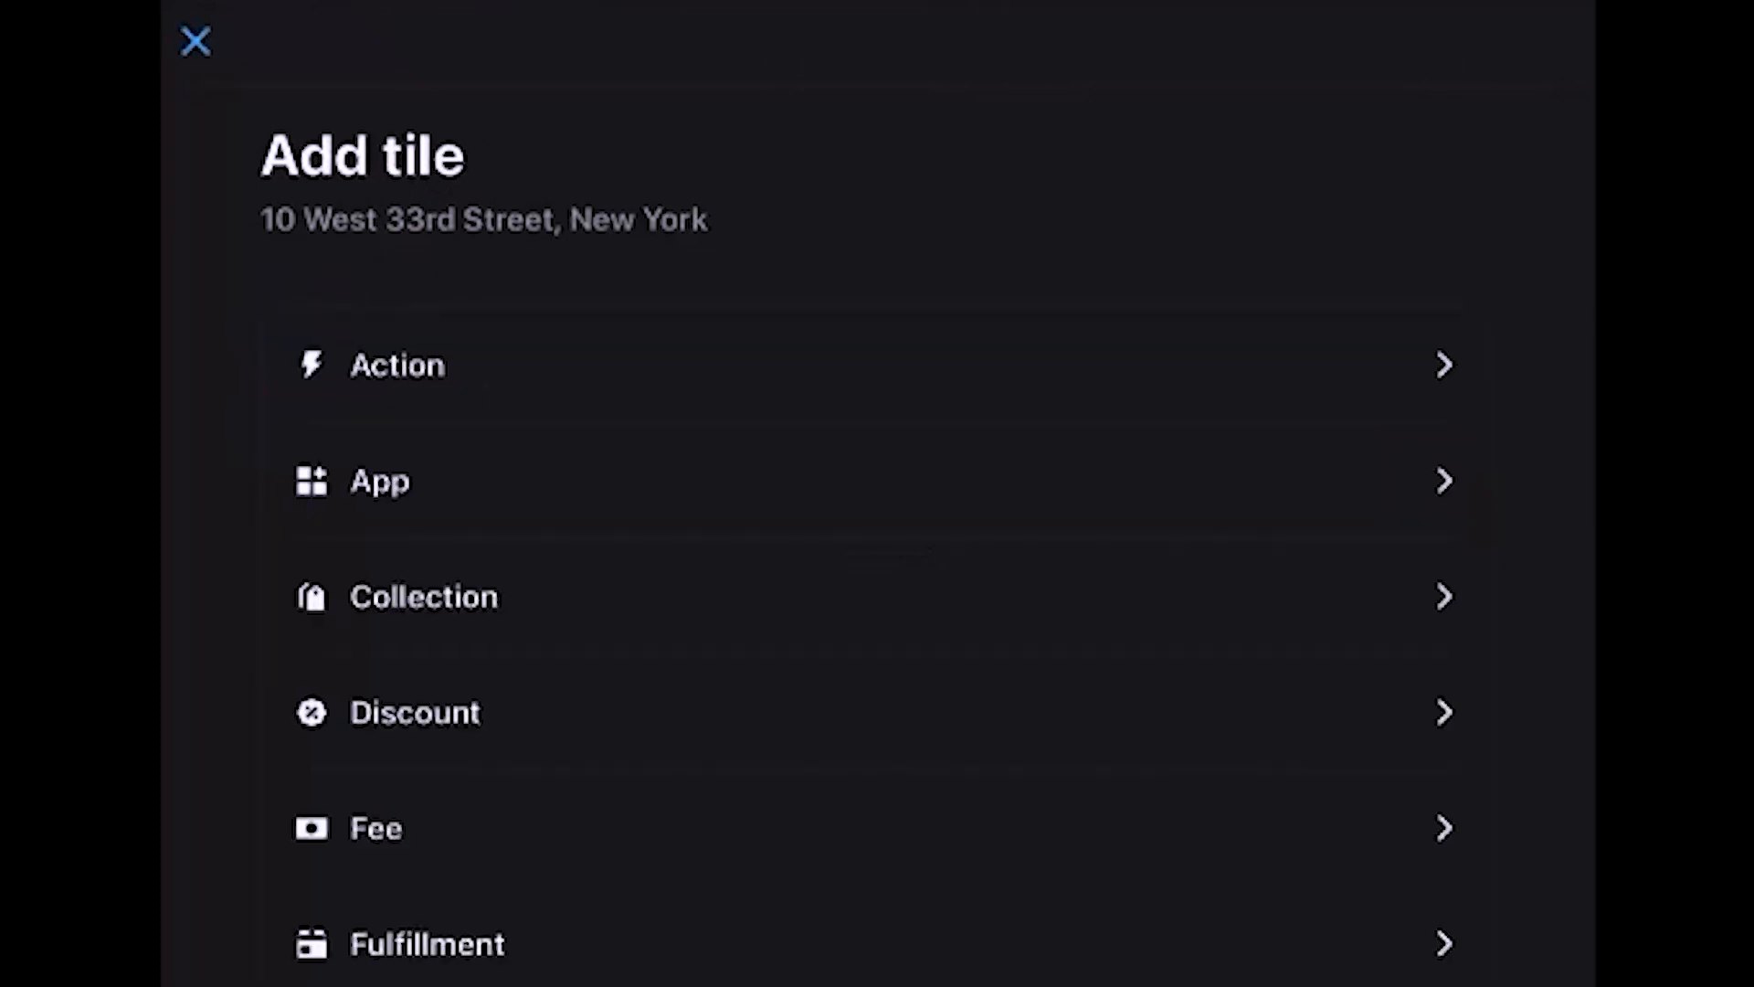